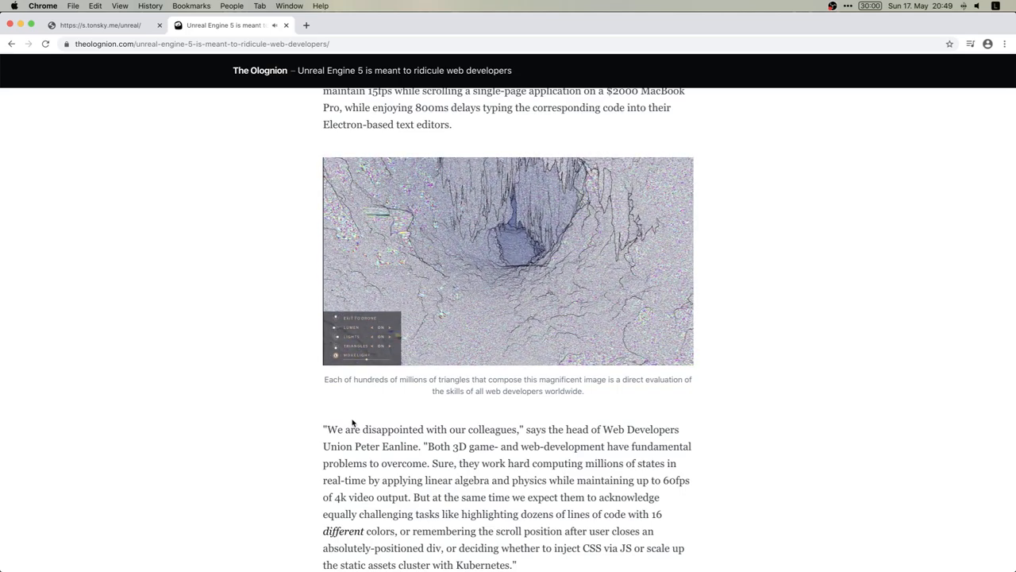
Play and pause the embedded Unreal Engine 5 demo video, then enter 1440.
click(508, 261)
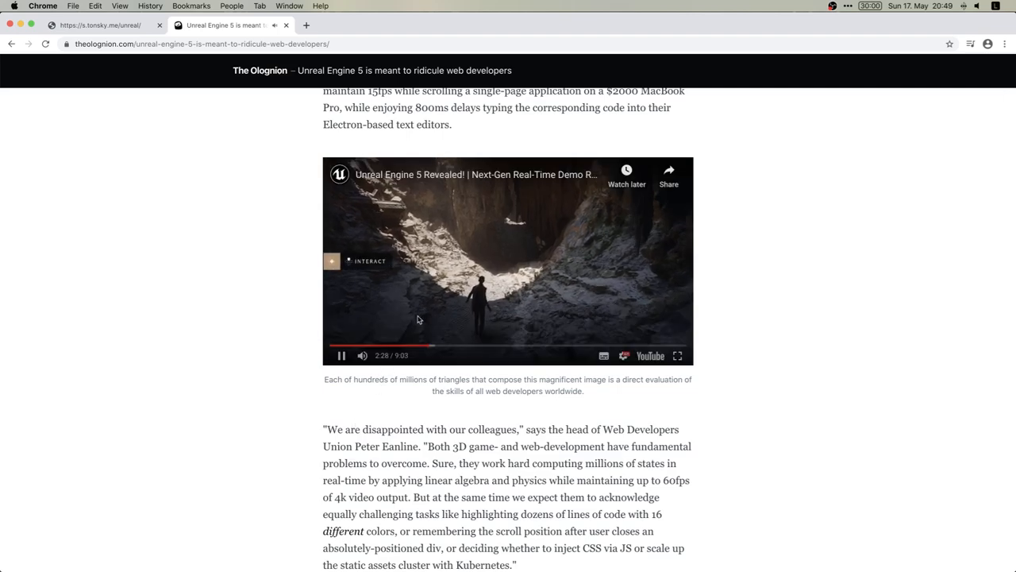
click(340, 355)
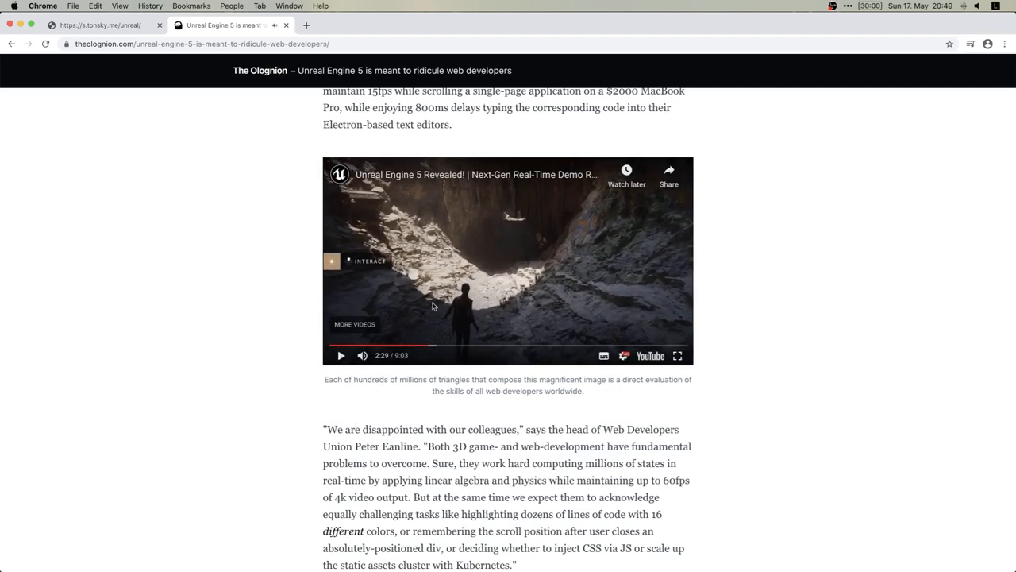
text(1440)
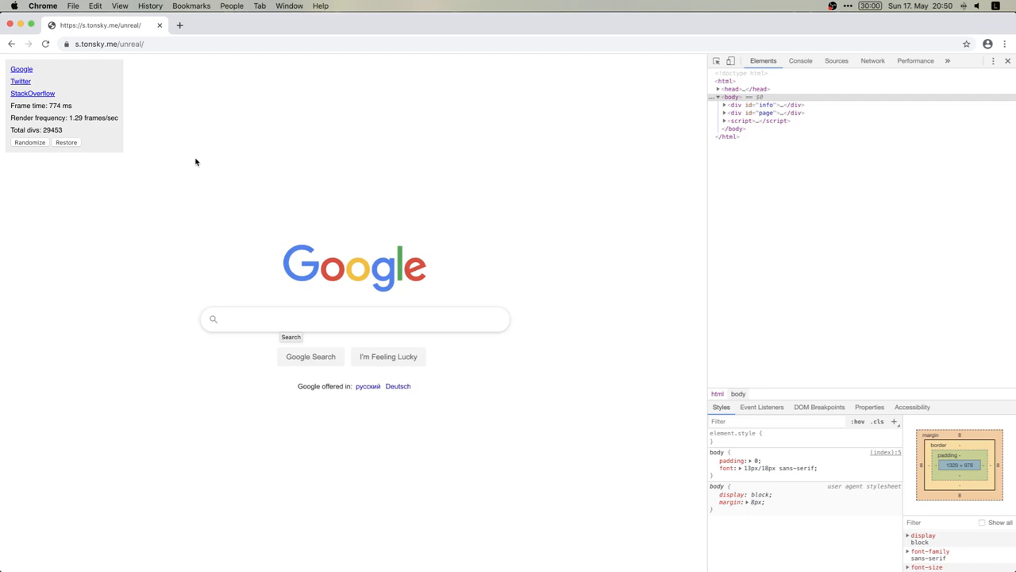
click(46, 43)
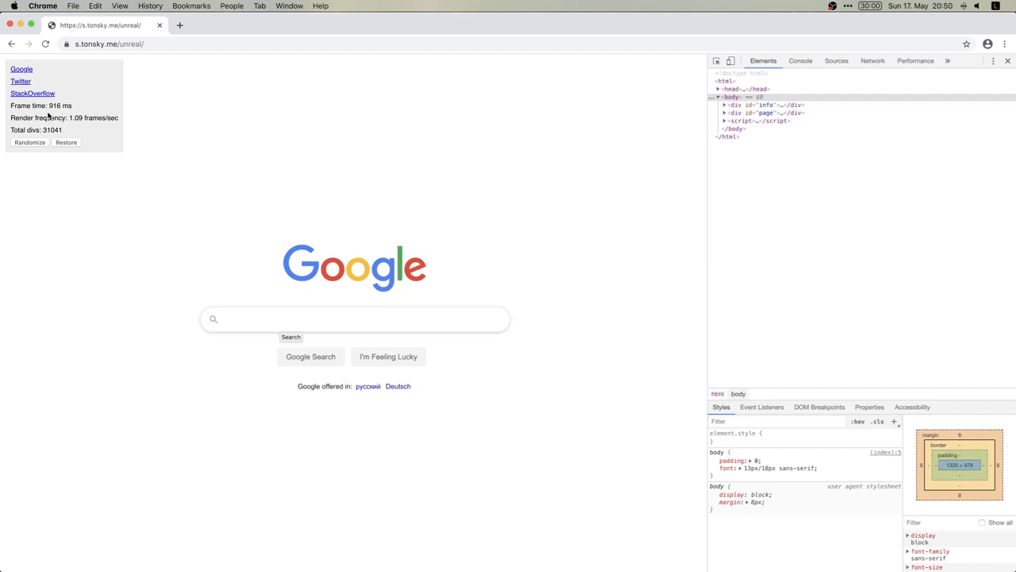
double_click(61, 104)
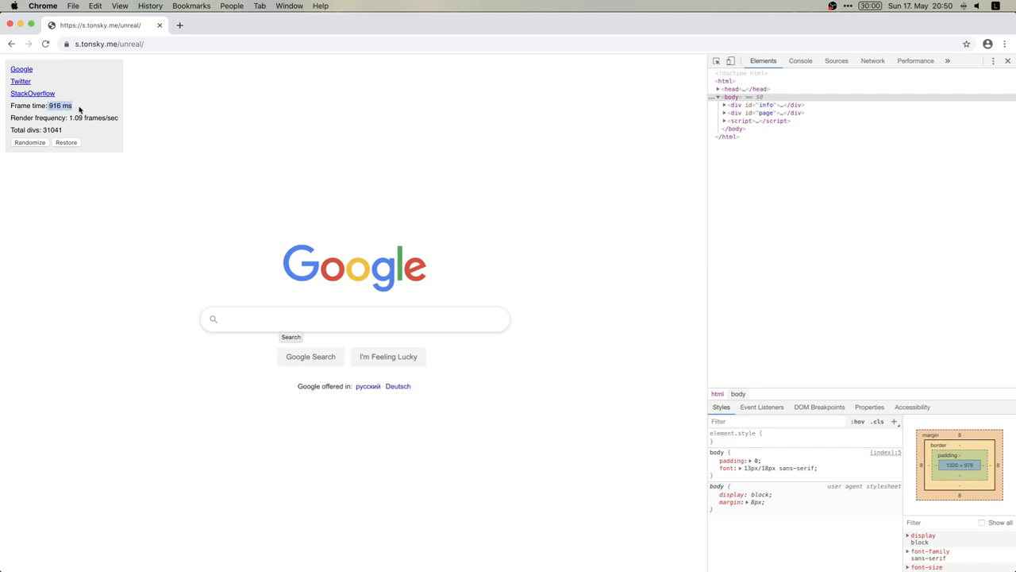
mouse_move(35, 168)
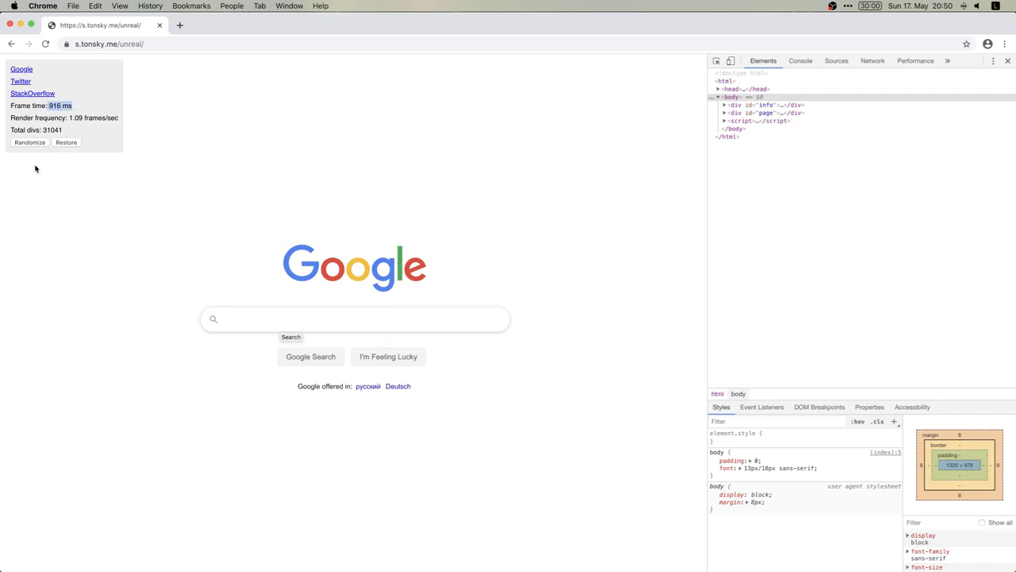
mouse_move(331, 268)
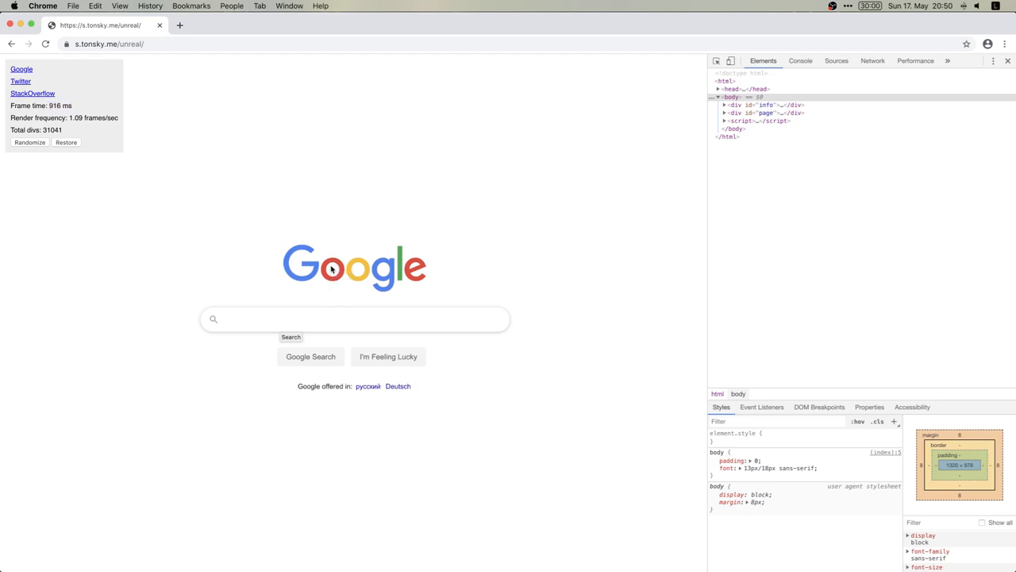
mouse_move(571, 198)
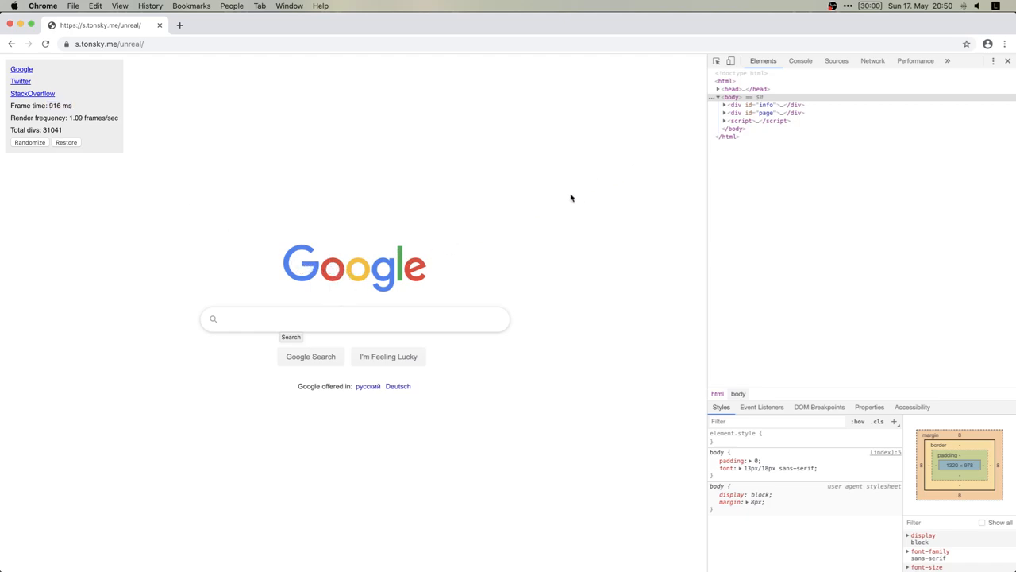
click(30, 143)
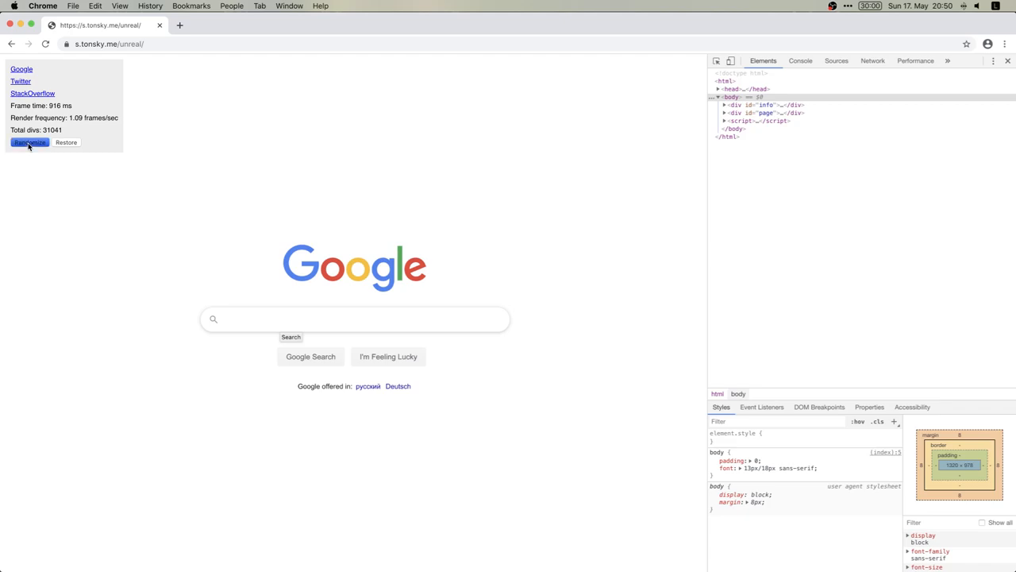
Randomize the Google rendering's pixel colours, reaching 274 ms per frame.
click(29, 143)
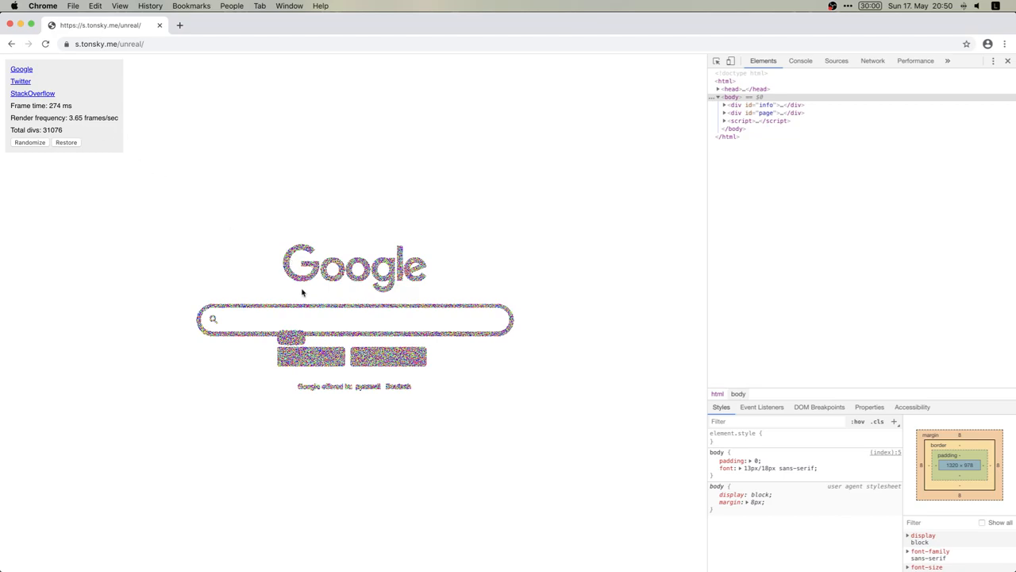
click(1006, 43)
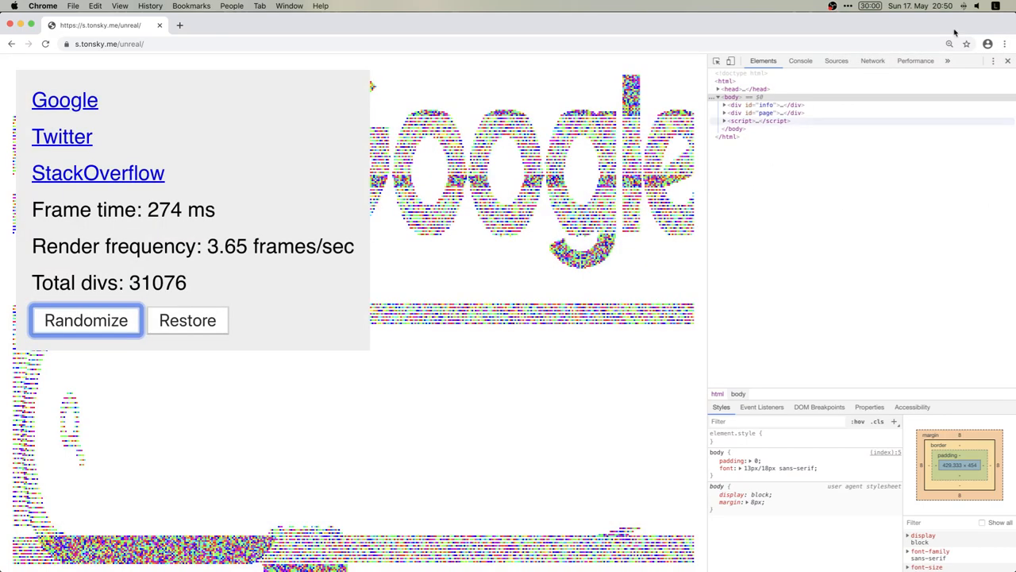
click(1005, 43)
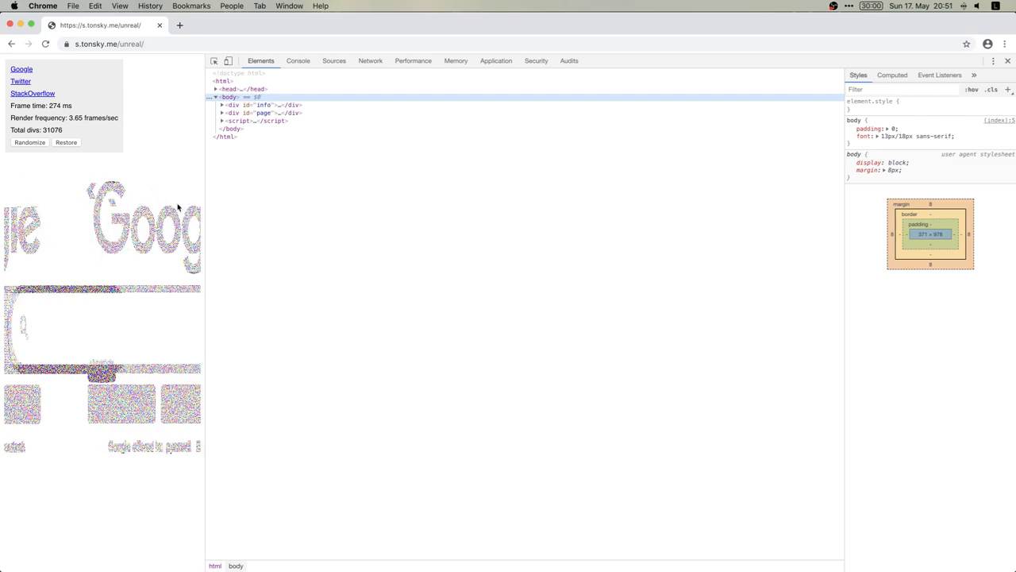
mouse_move(205, 199)
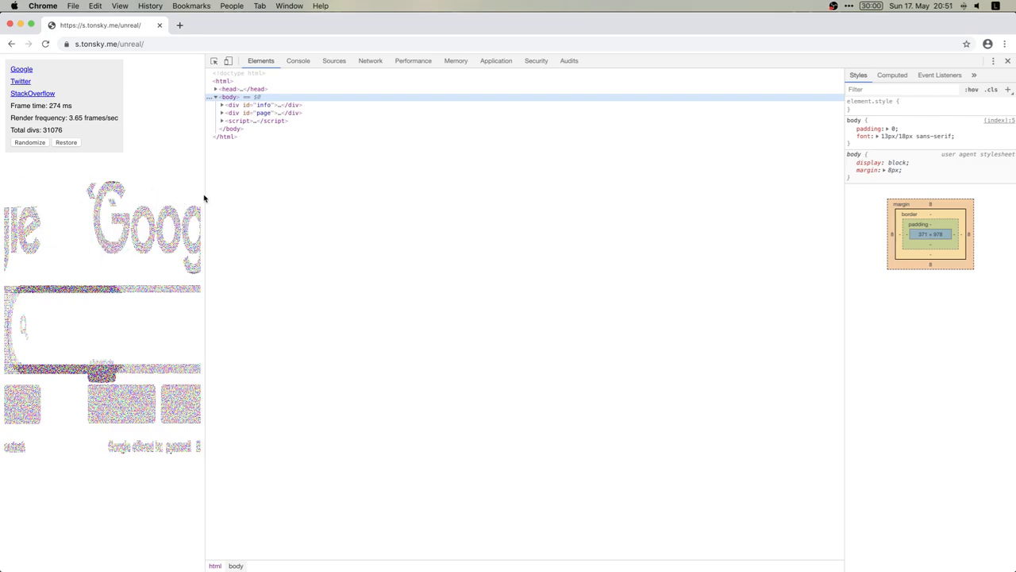
Widen the rendered page by moving the DevTools divider right twice.
drag(204, 209, 453, 209)
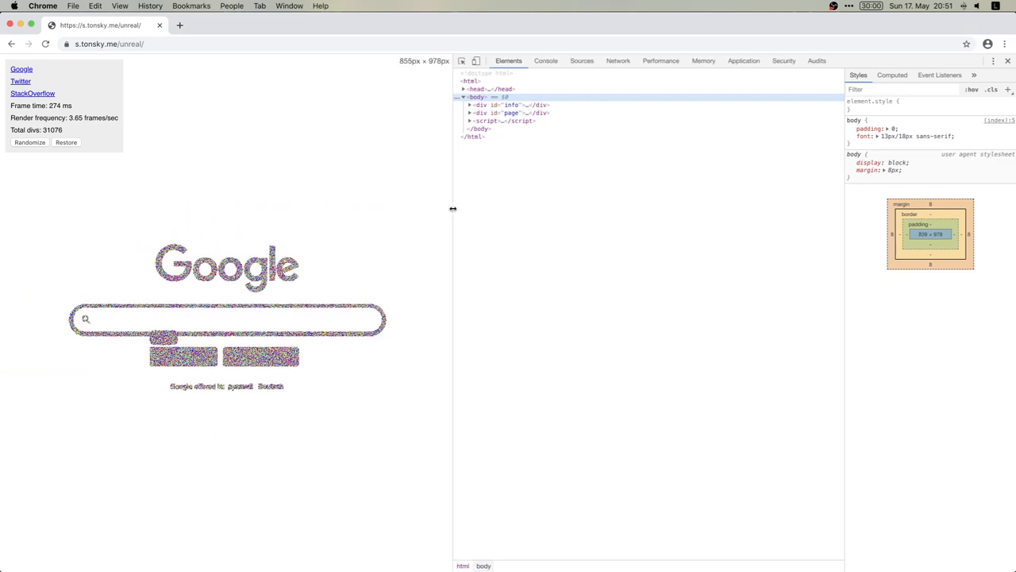
drag(452, 209, 536, 209)
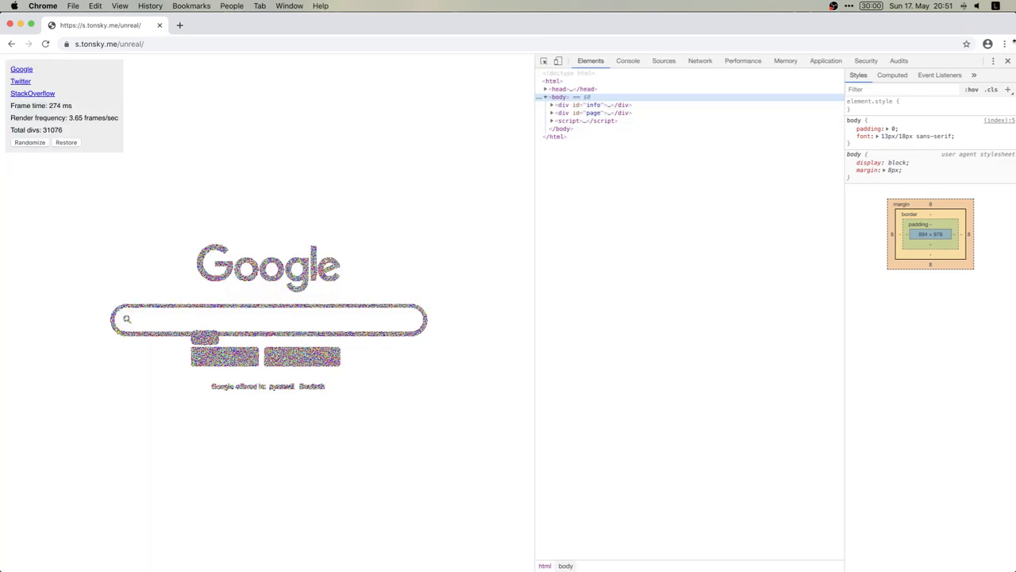
click(1006, 43)
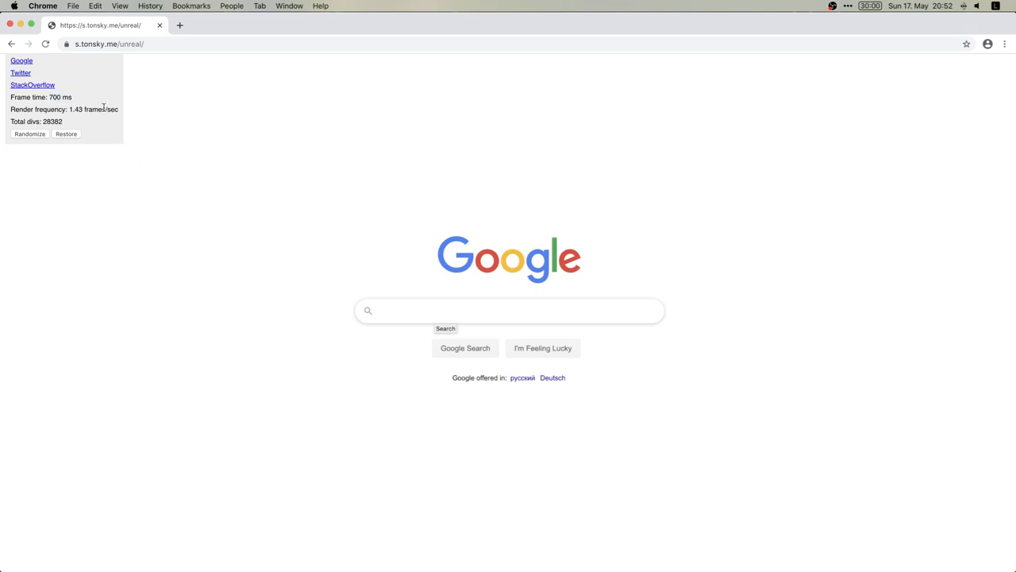
mouse_move(103, 85)
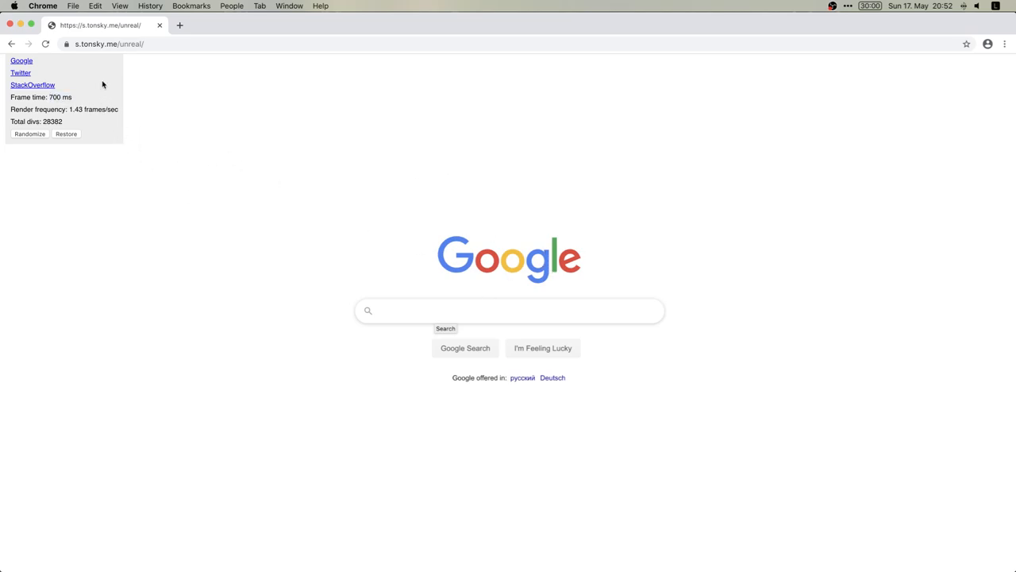
mouse_move(102, 125)
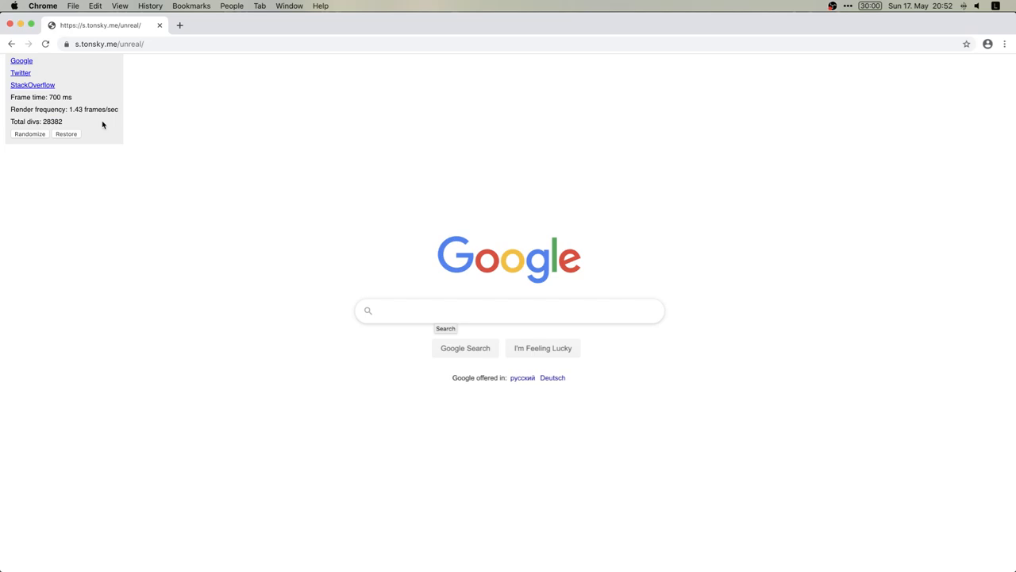
mouse_move(382, 290)
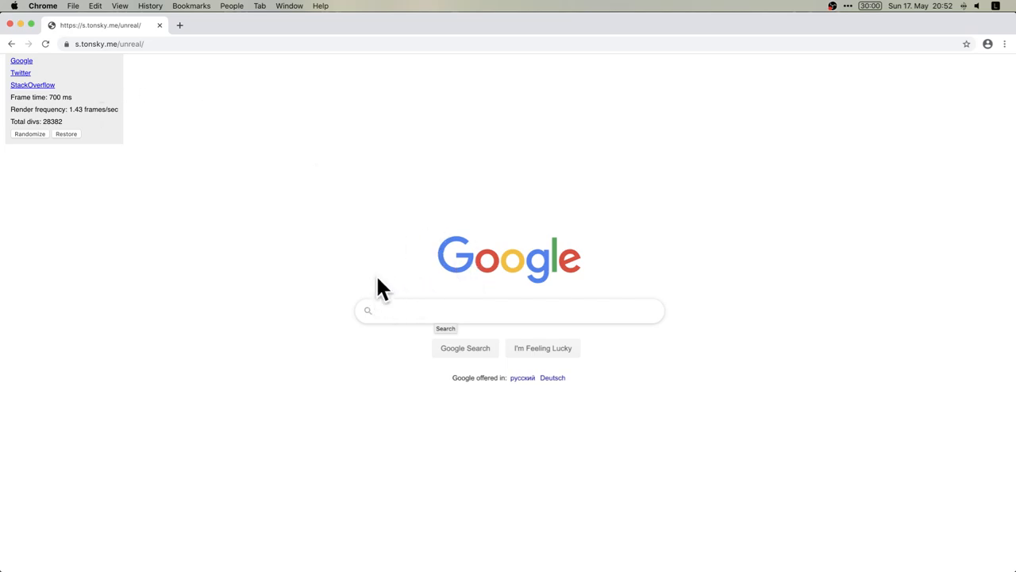
mouse_move(21, 72)
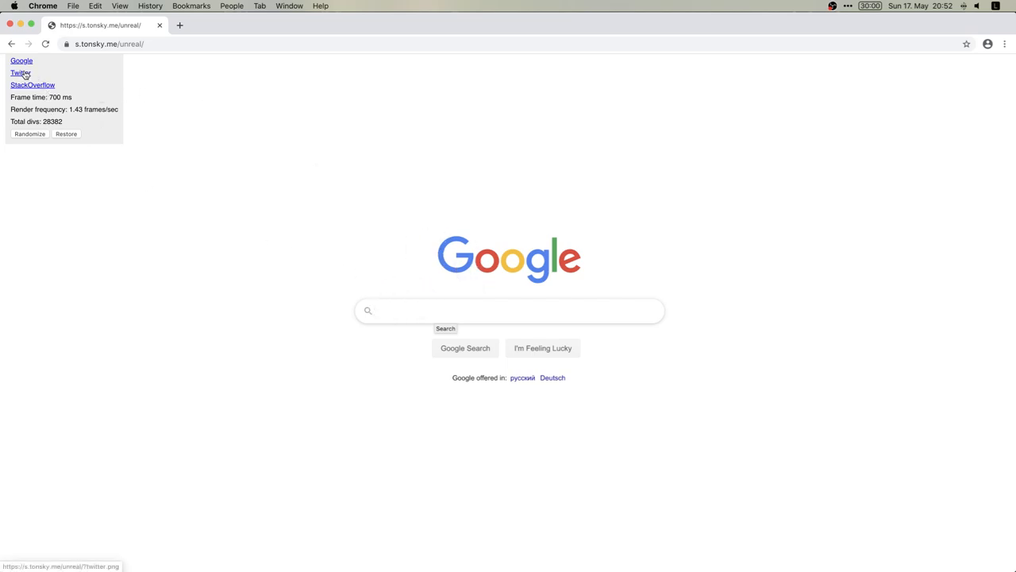
Render the Twitter timeline screenshot as 118,834 divs.
click(19, 72)
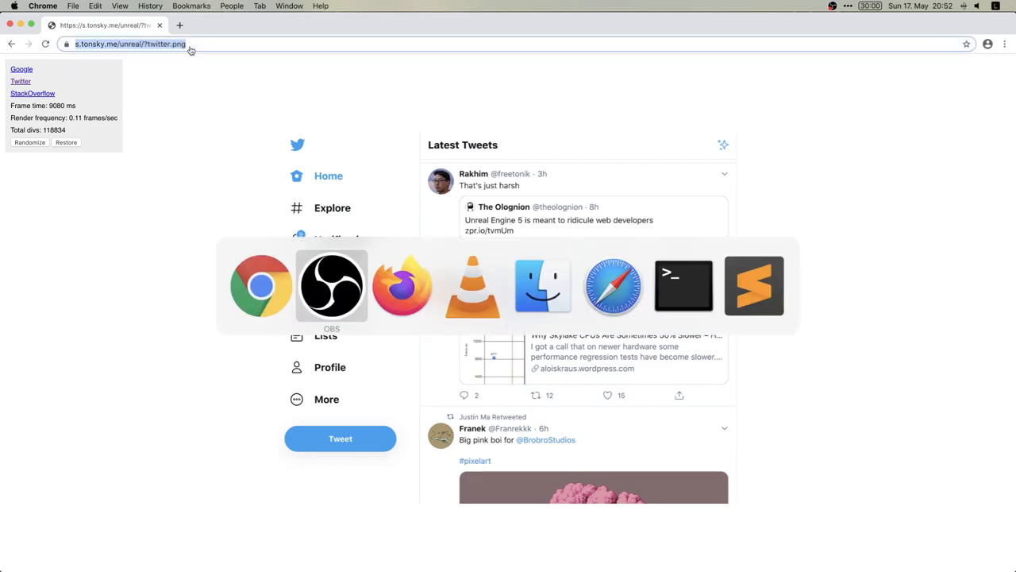
Switch the Firefox prototype page to the Twitter screenshot and scroll down.
click(402, 286)
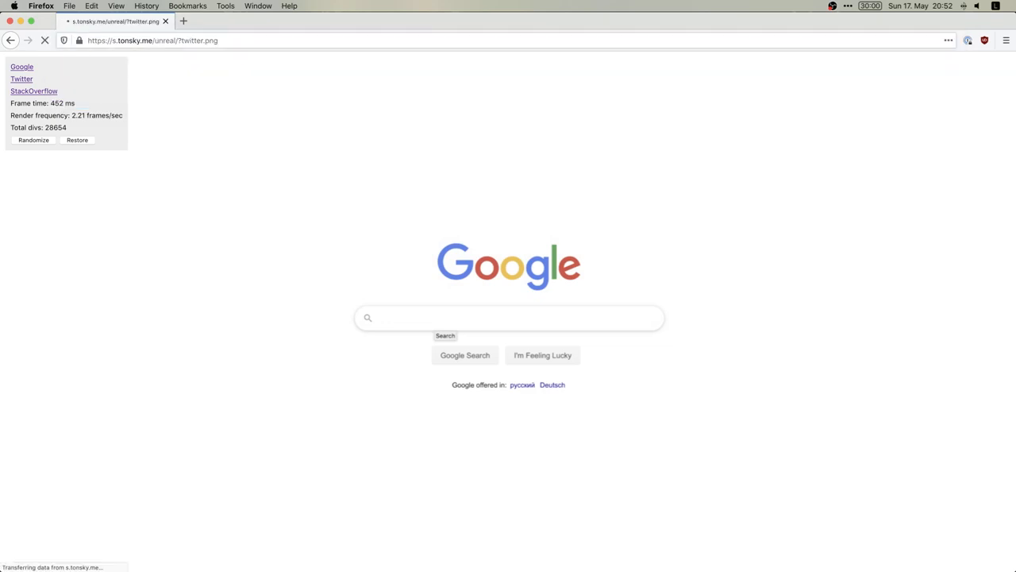
click(21, 79)
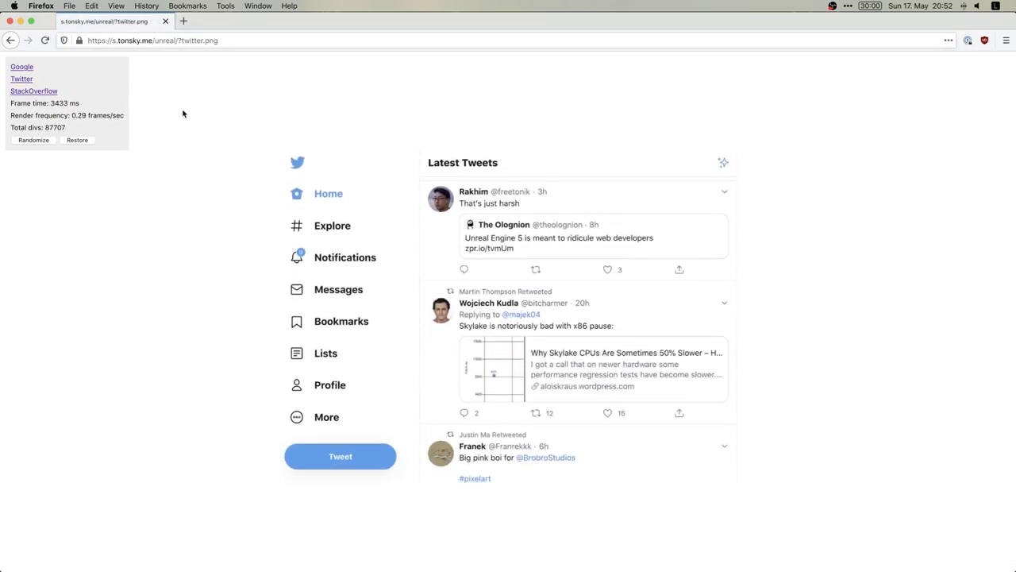
scroll(down, 3)
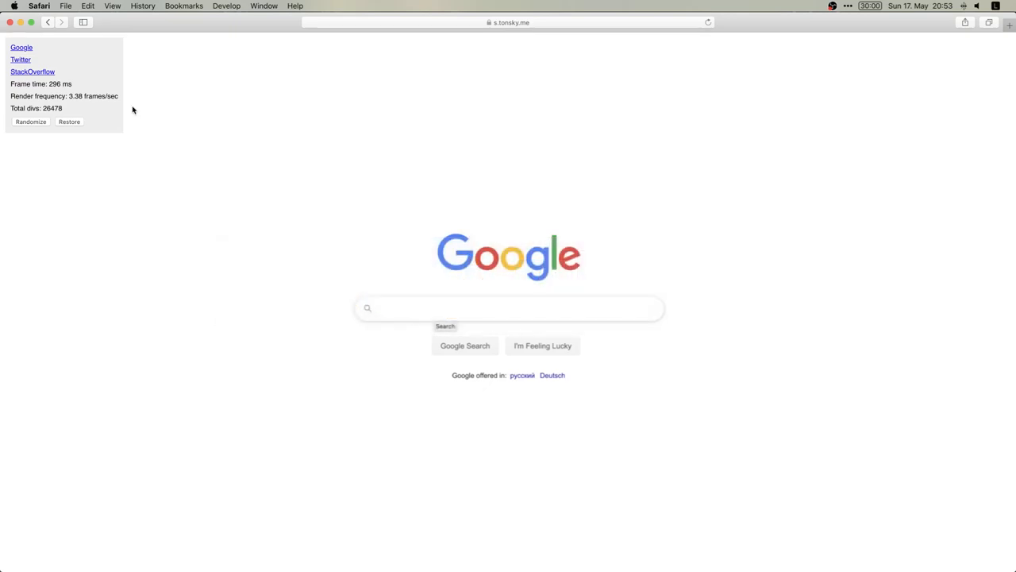
Render the Twitter screenshot, then the StackOverflow screenshot (299,511 divs).
click(20, 60)
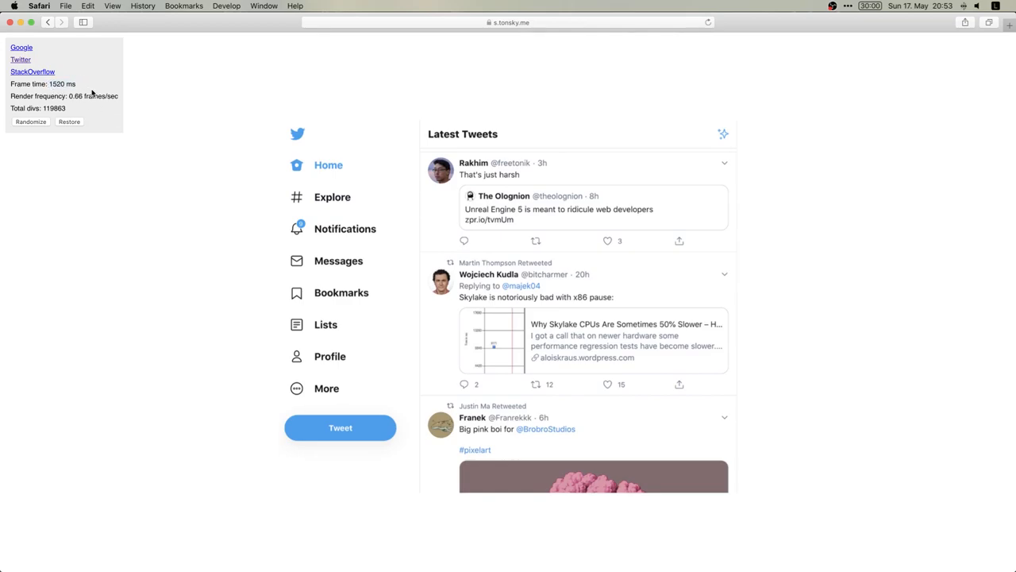
mouse_move(101, 126)
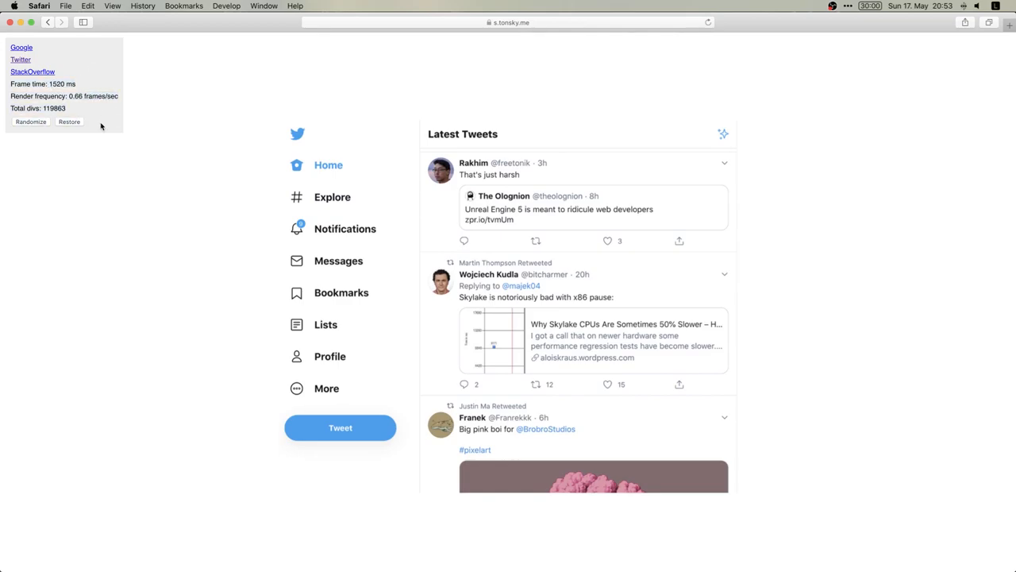
mouse_move(90, 95)
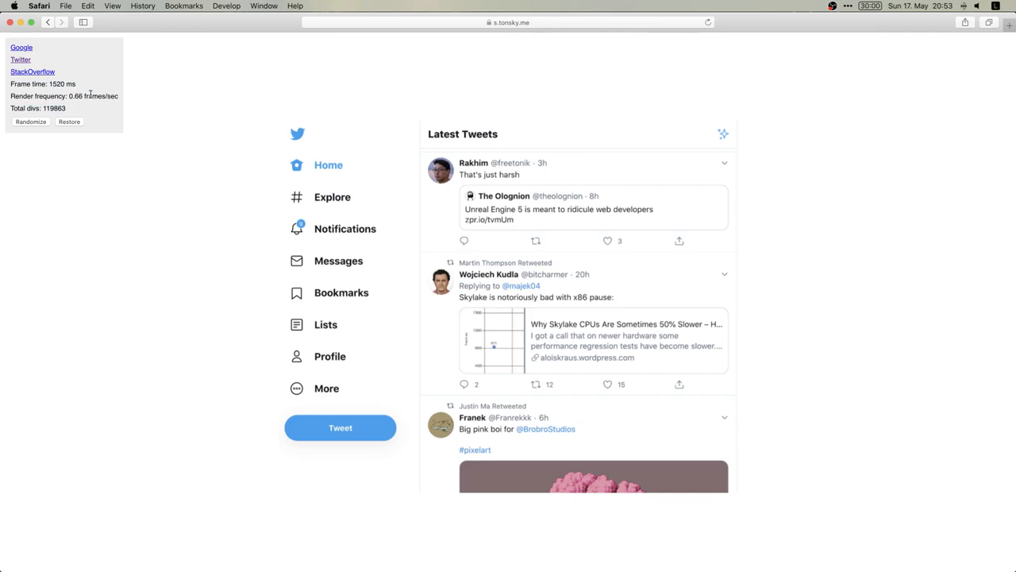
mouse_move(28, 54)
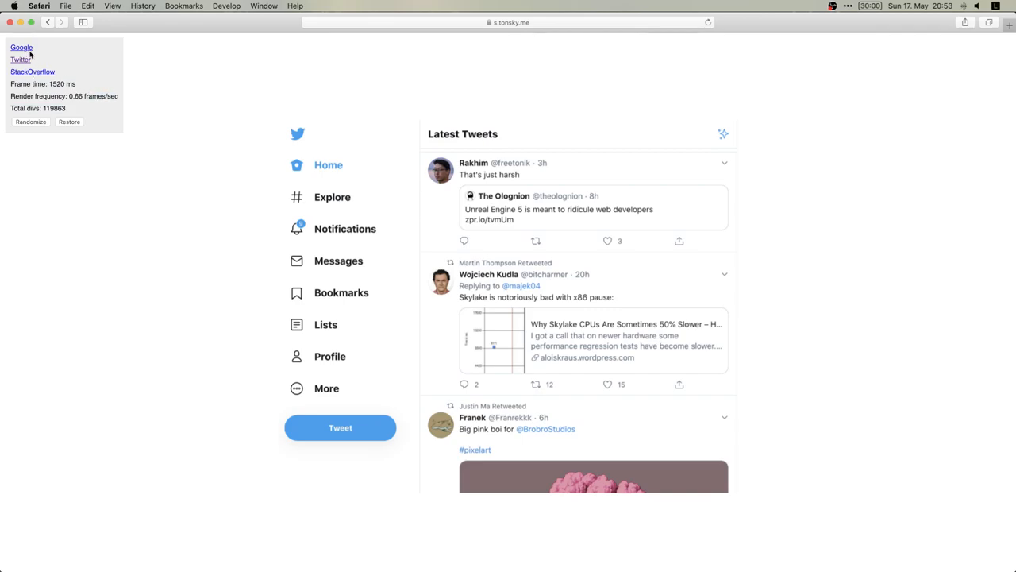
click(33, 71)
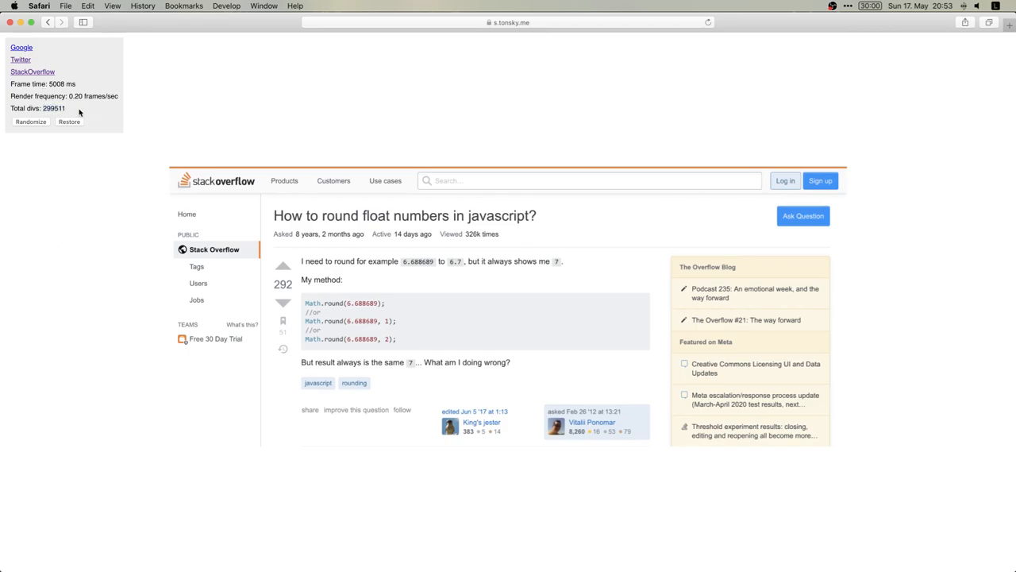
mouse_move(97, 84)
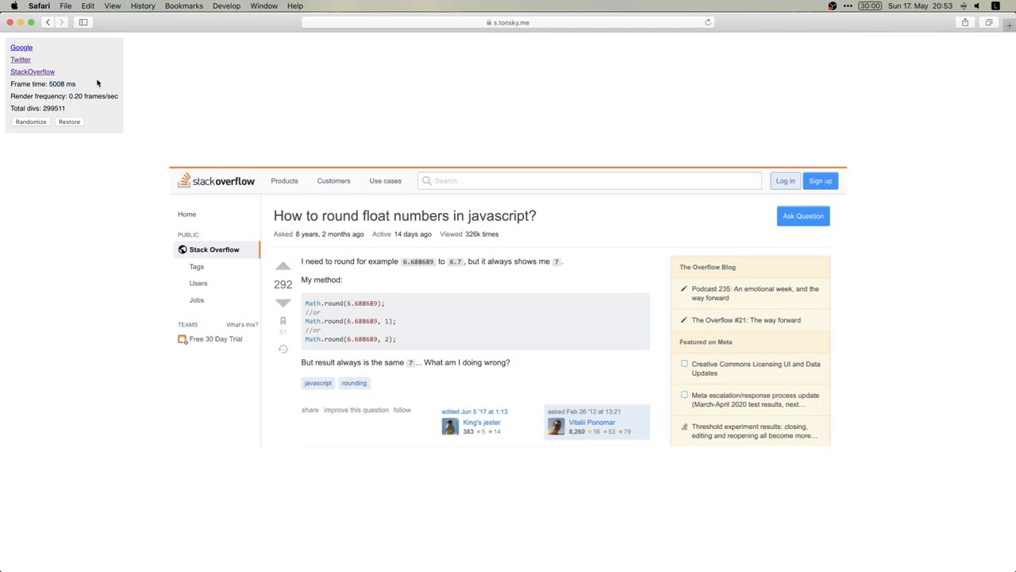
mouse_move(100, 83)
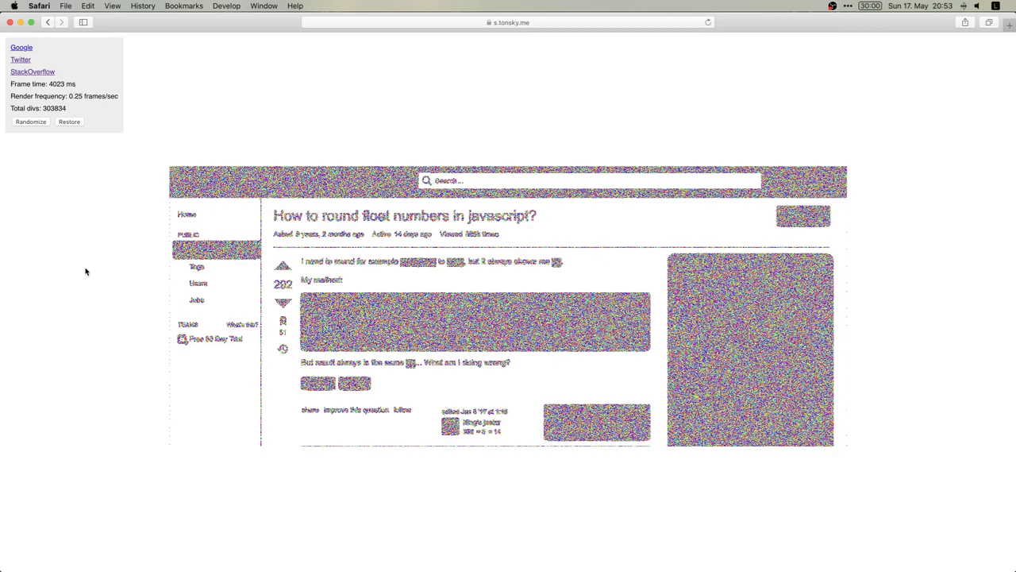
mouse_move(1013, 185)
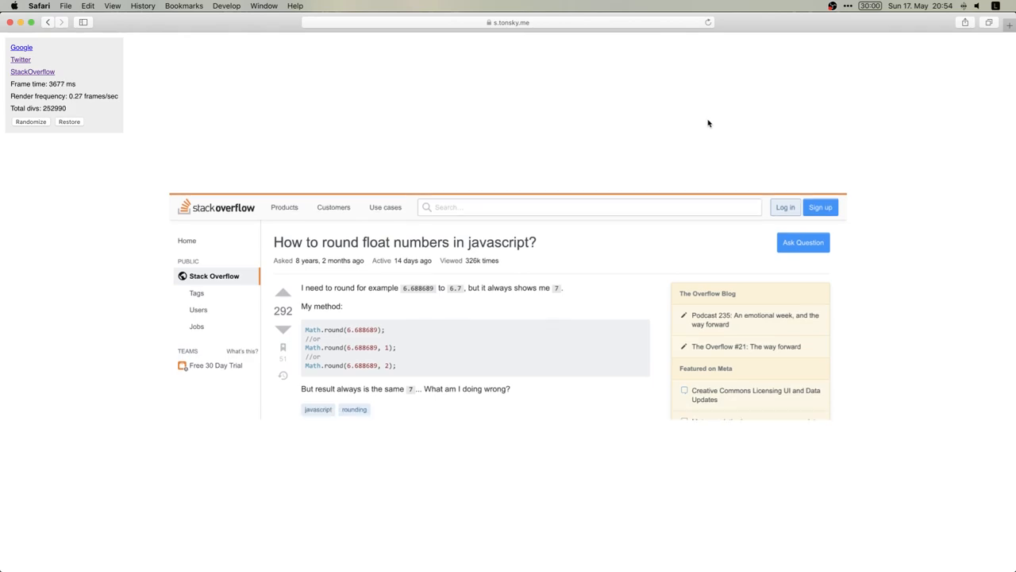
Open About This Mac from the Apple menu and move the Overview window up.
click(13, 5)
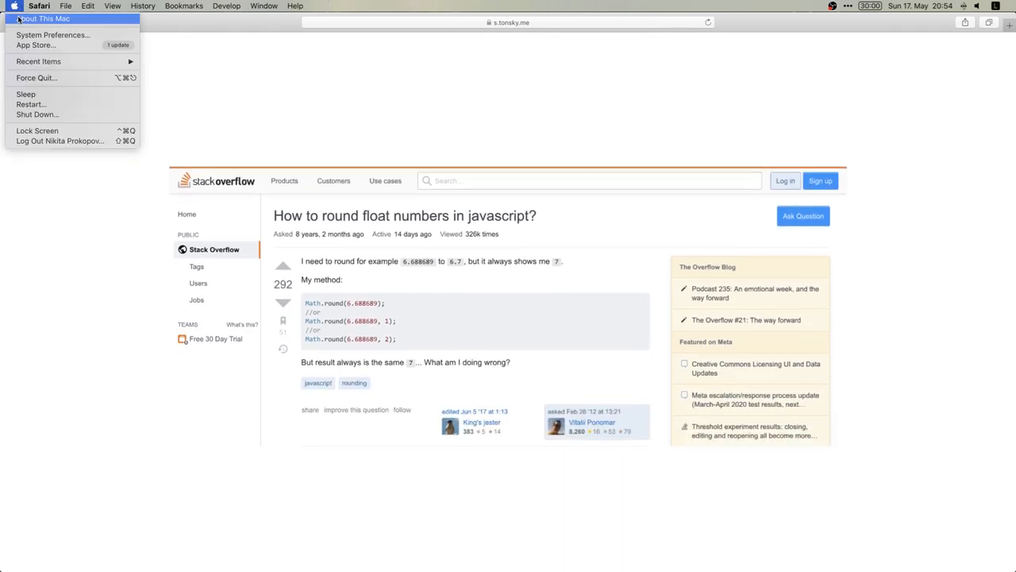
click(44, 18)
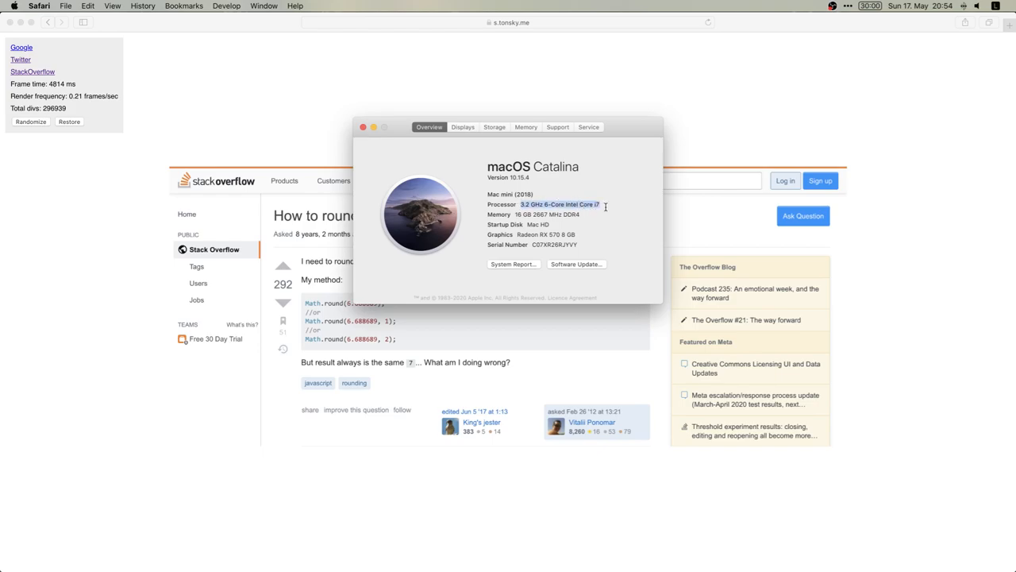
mouse_move(591, 209)
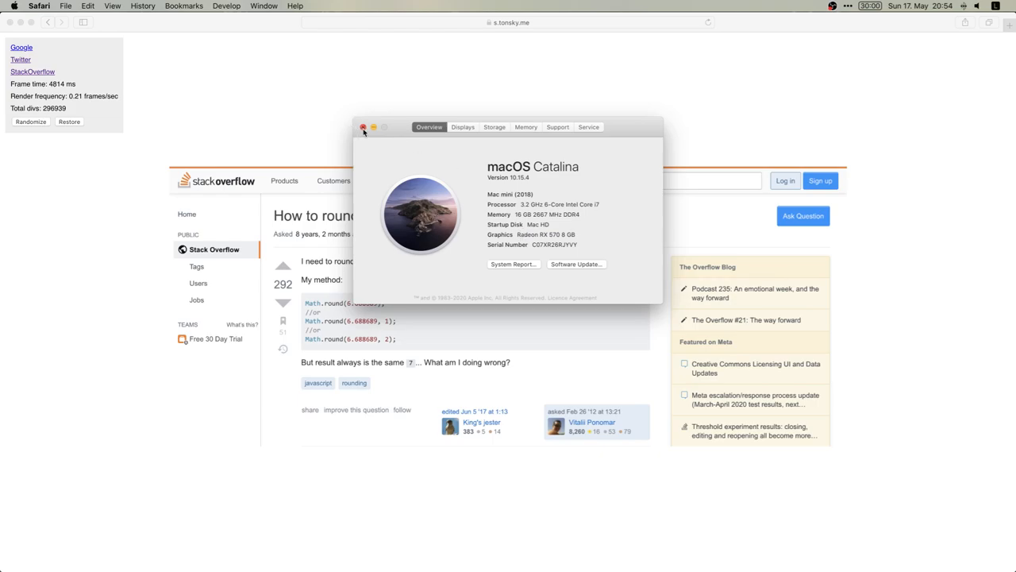
drag(508, 127, 509, 112)
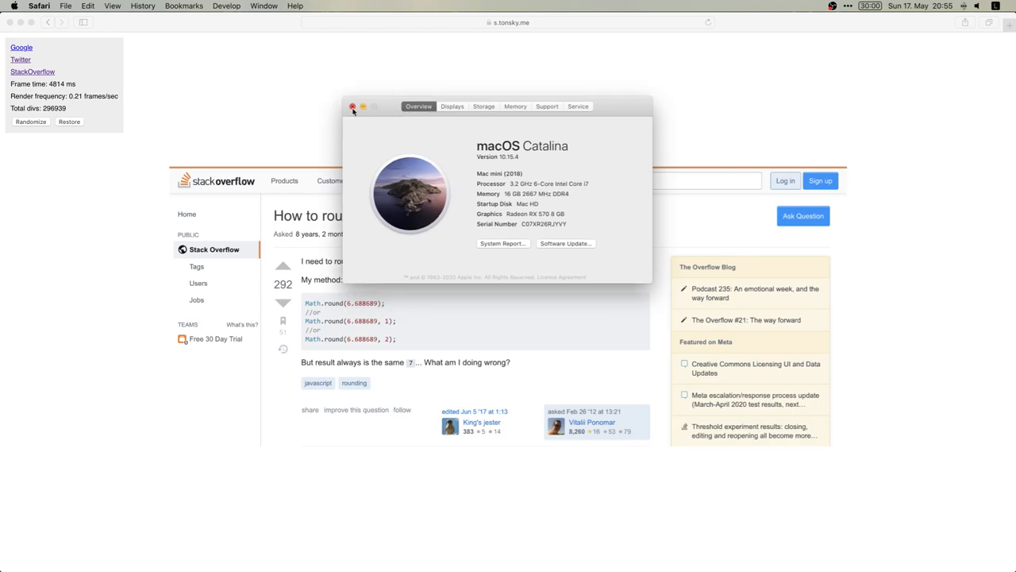
Close About This Mac and scroll down the StackOverflow div rendering.
click(353, 106)
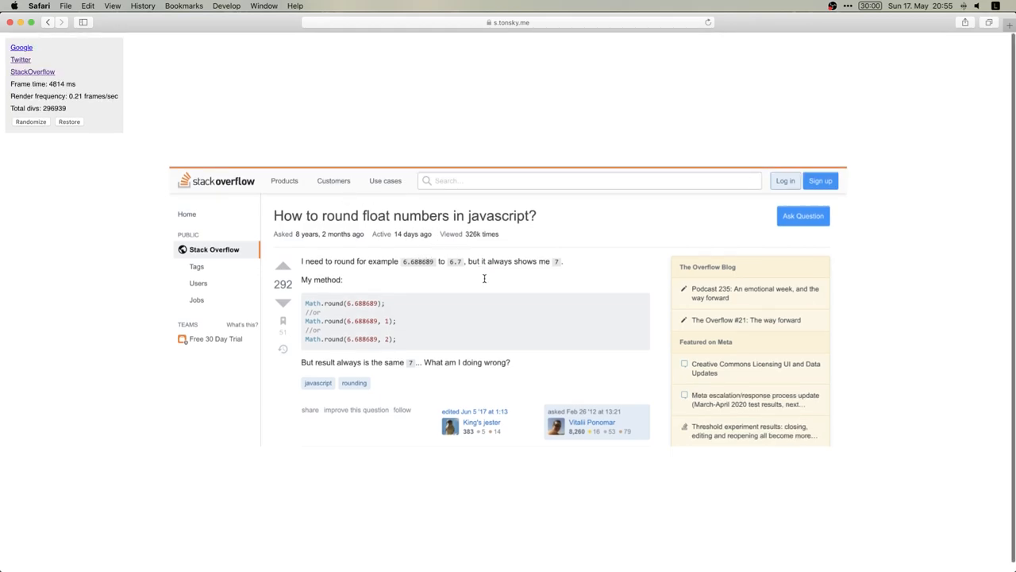
mouse_move(372, 173)
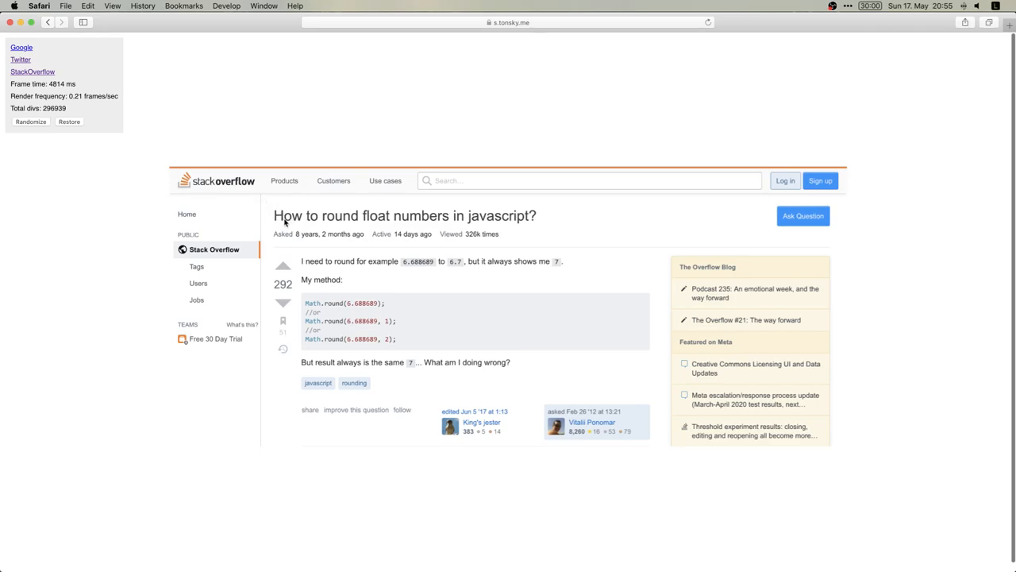
scroll(down, 3)
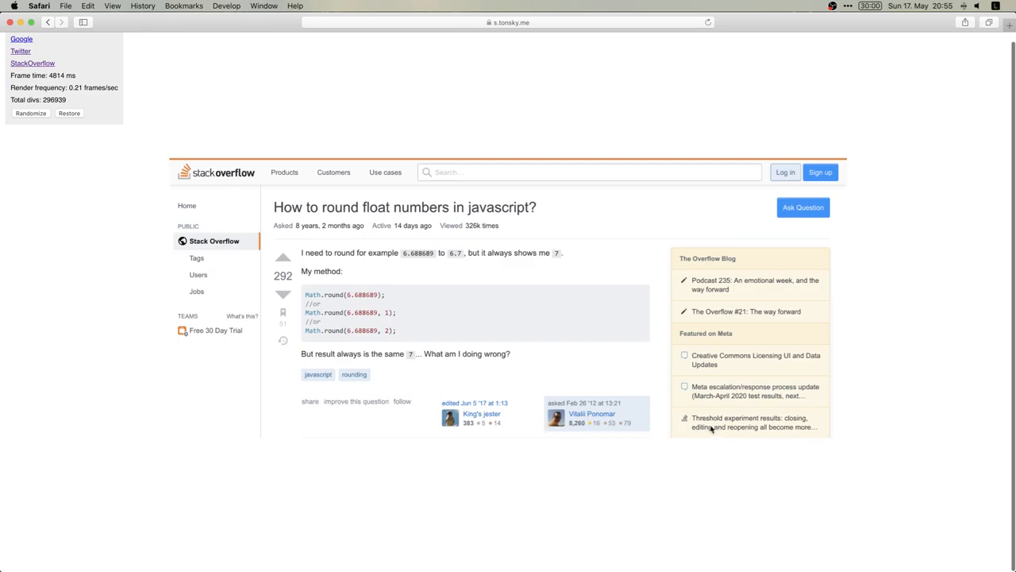
mouse_move(127, 129)
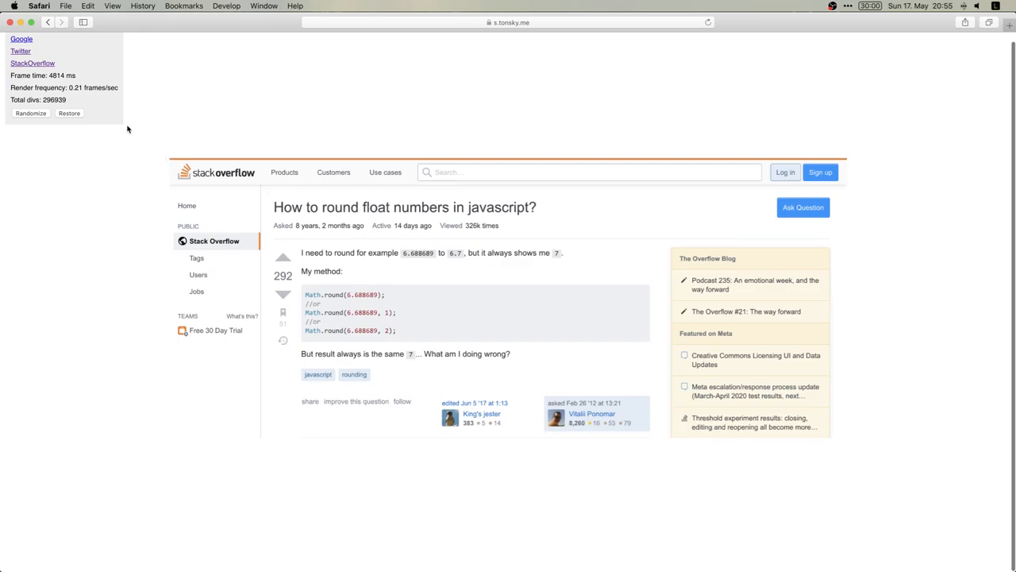
mouse_move(245, 176)
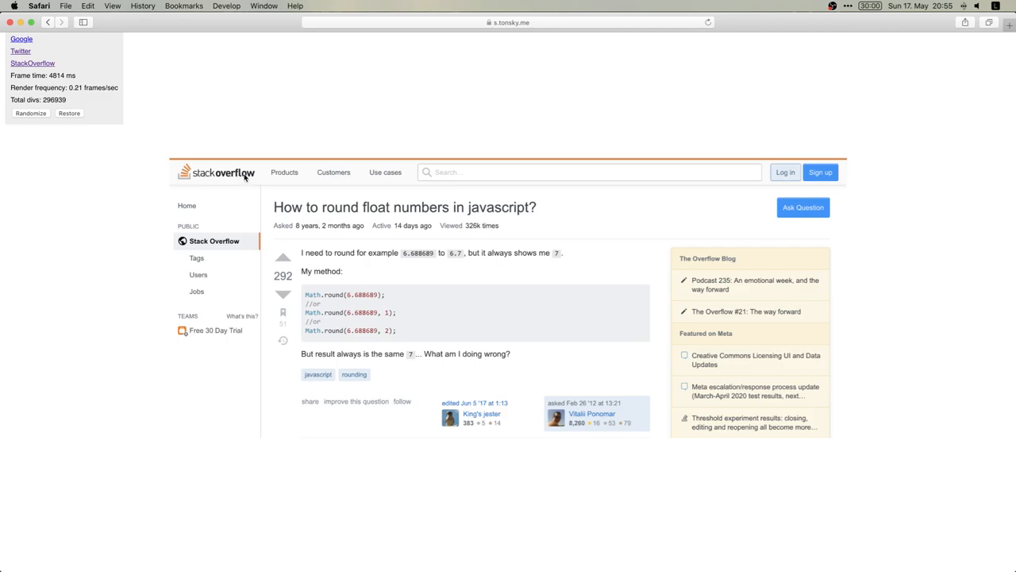
mouse_move(260, 183)
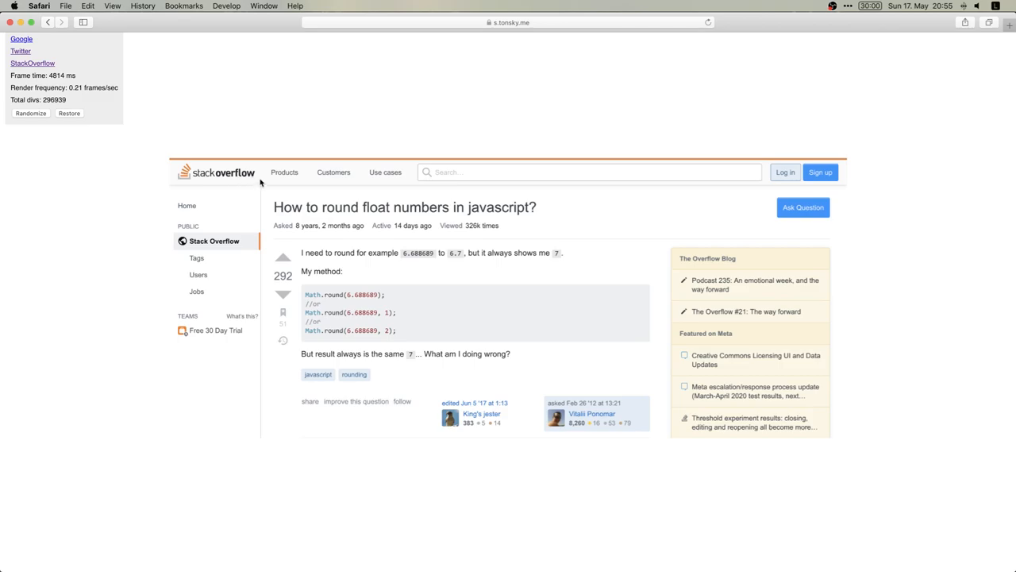